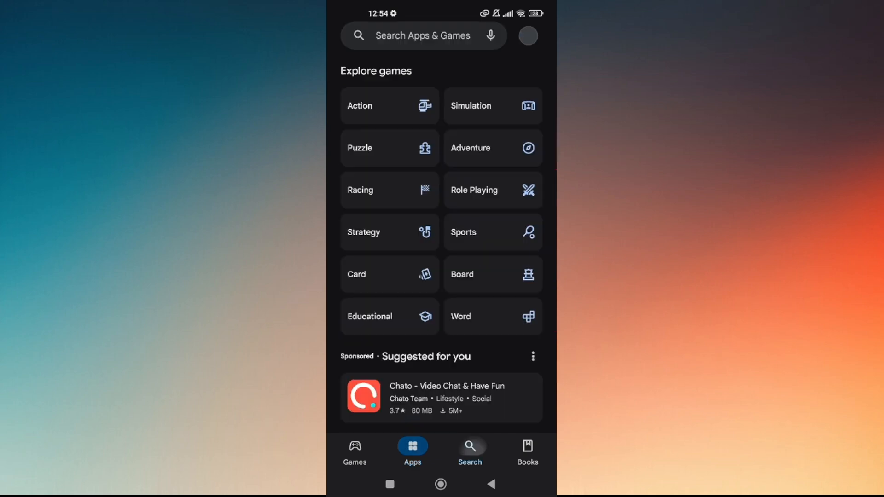
Load thenixinjectorapk.com and scroll to the V2.13 (May 2024) download details
{"action": "left_click", "coordinate": [470, 446]}
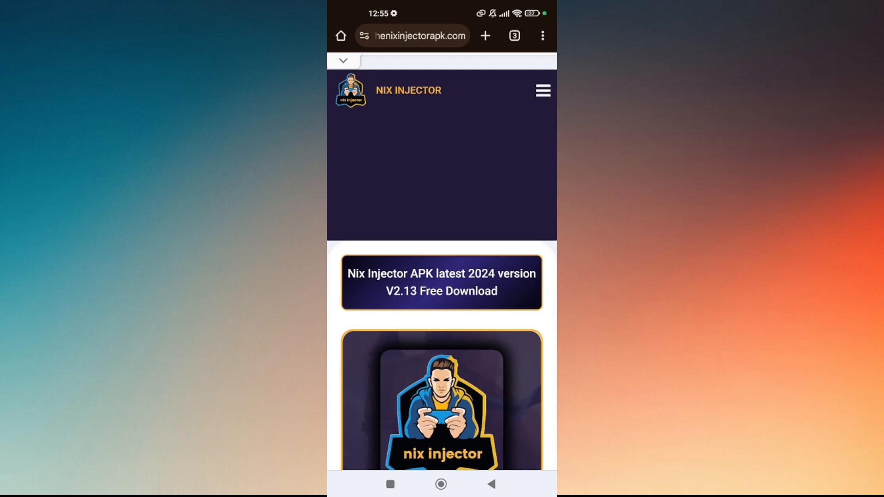
{"action": "scroll", "scroll_direction": "down", "scroll_amount": 3}
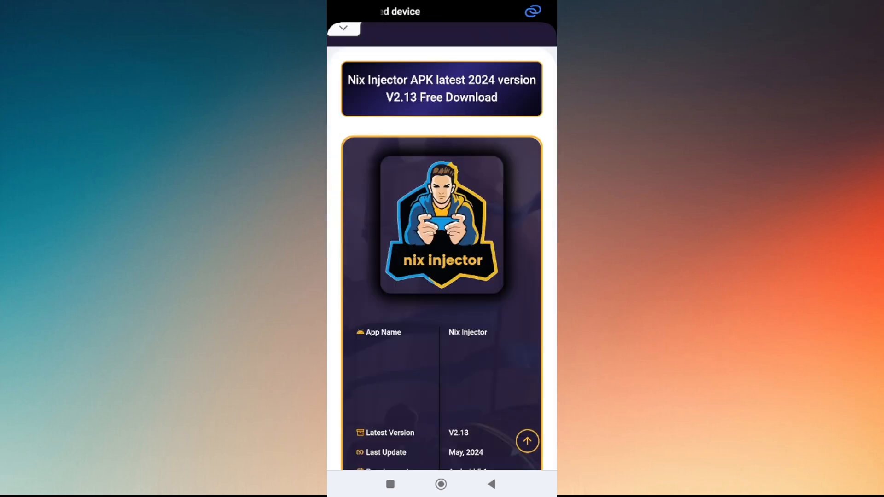